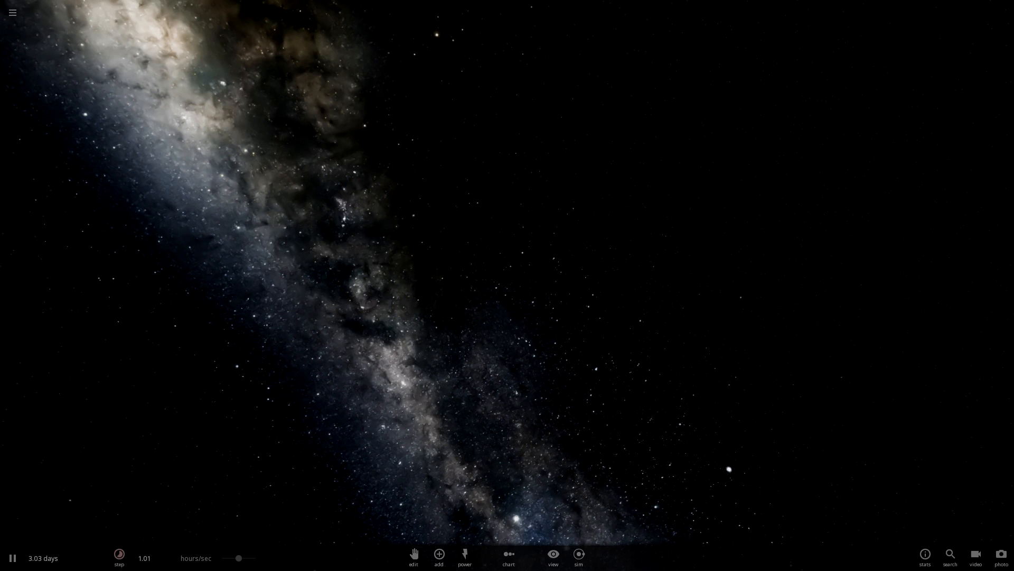
- Open Settings briefly, close it, and bring up the body catalogue
click(13, 12)
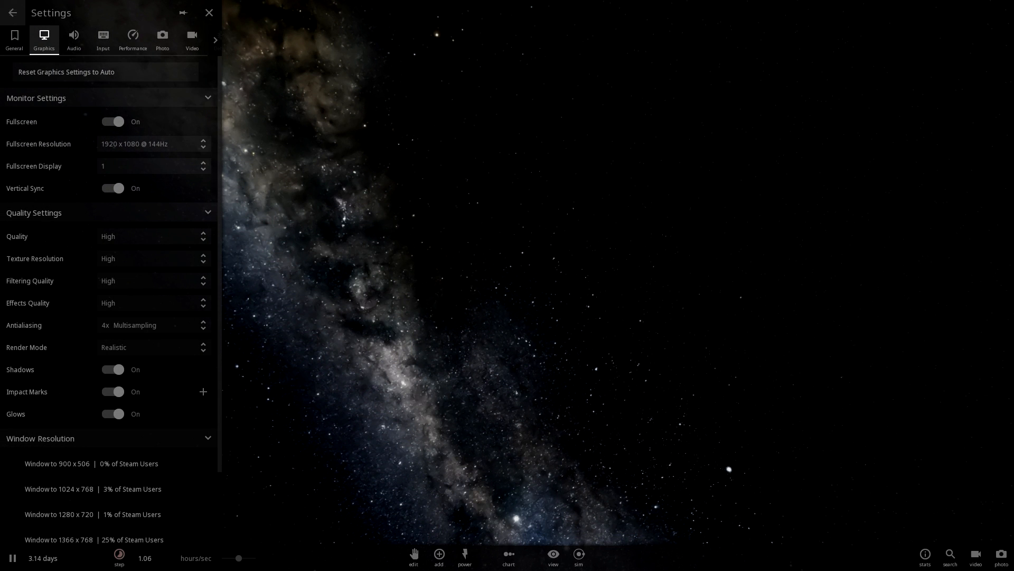
click(12, 12)
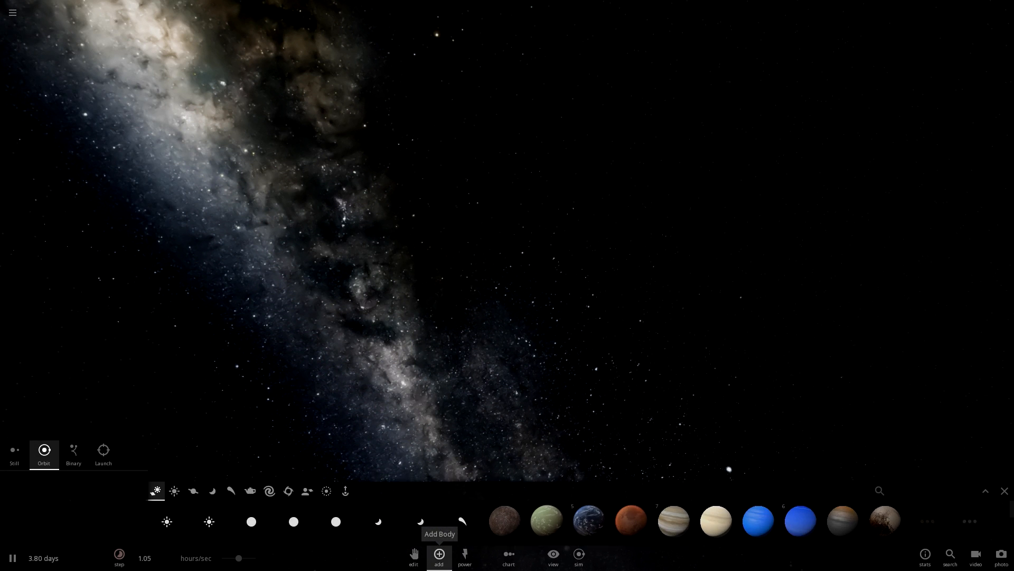
- Add Earth to the empty simulation and reopen the body catalogue
click(589, 520)
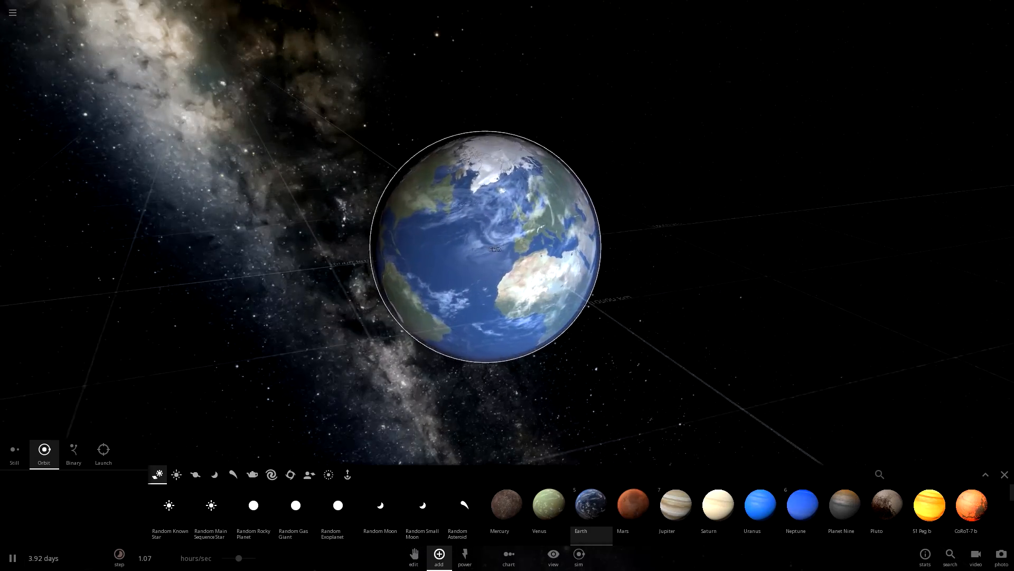
click(438, 555)
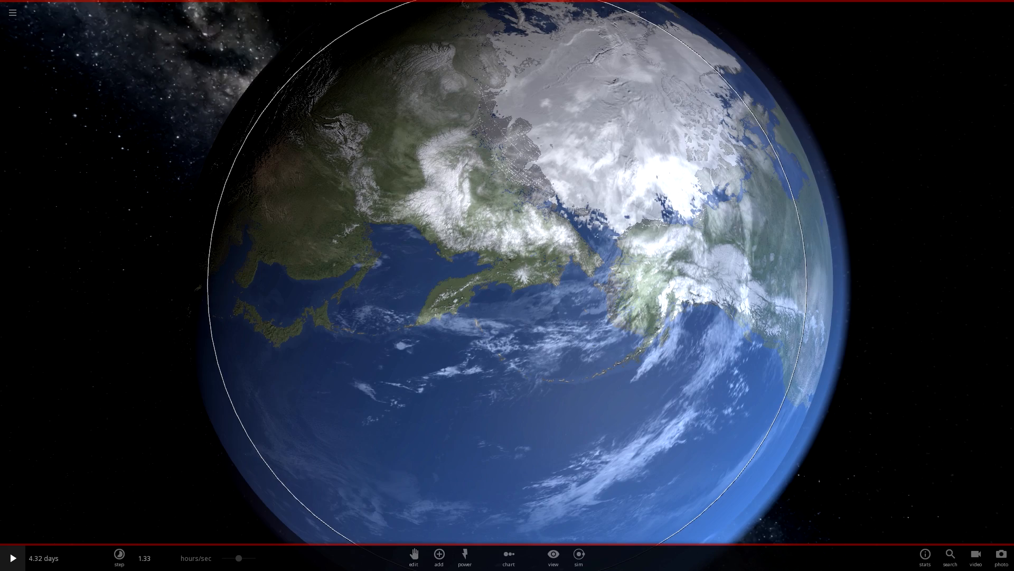
click(439, 554)
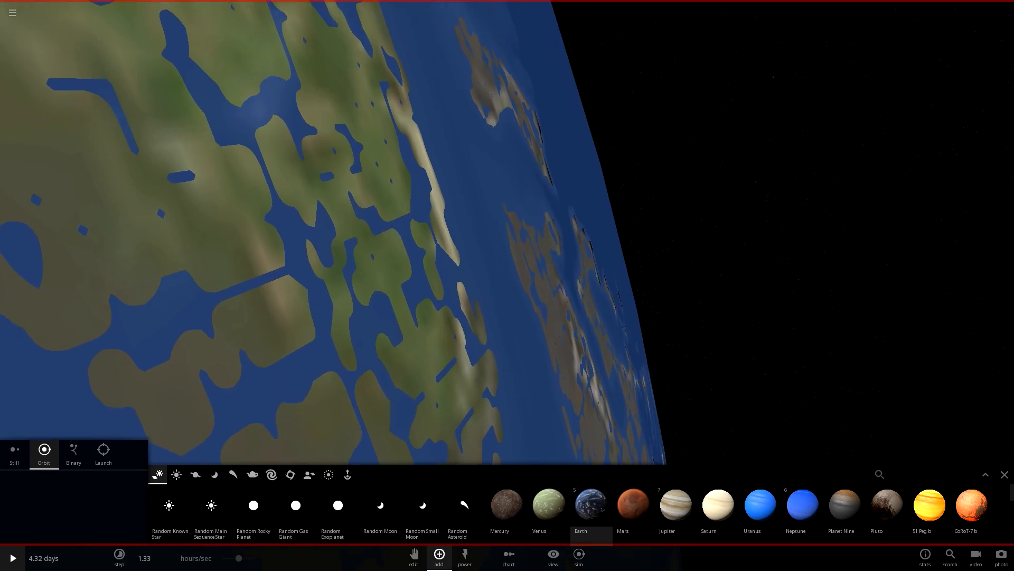
- Place a New Horizons probe from the Objects category in orbit around Earth
click(214, 474)
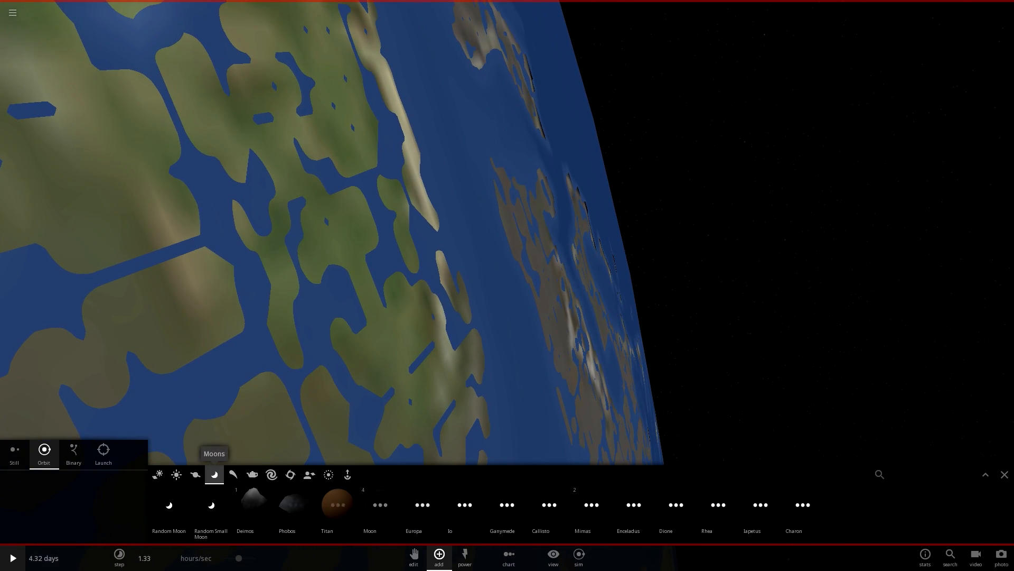
click(252, 474)
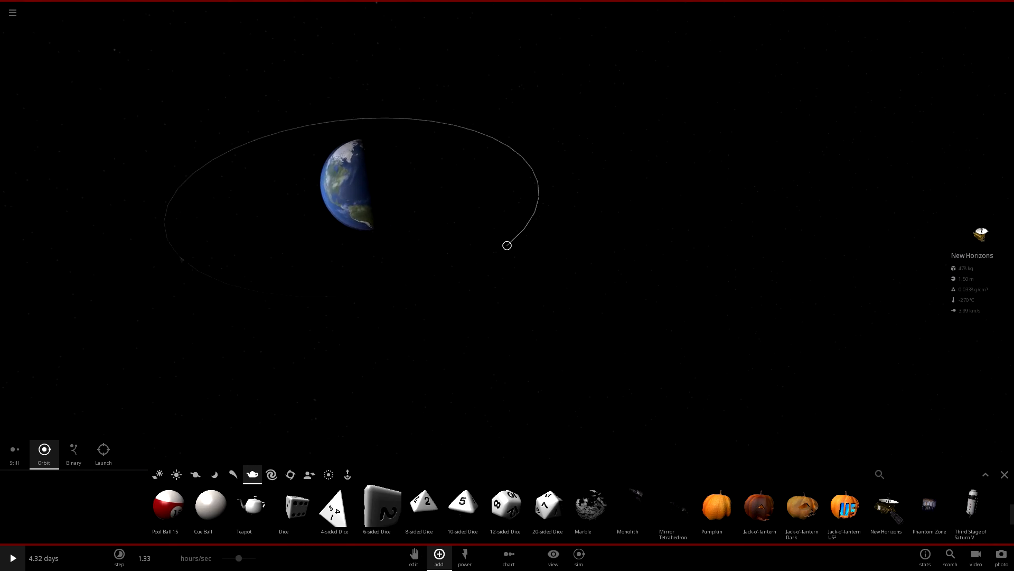
click(413, 557)
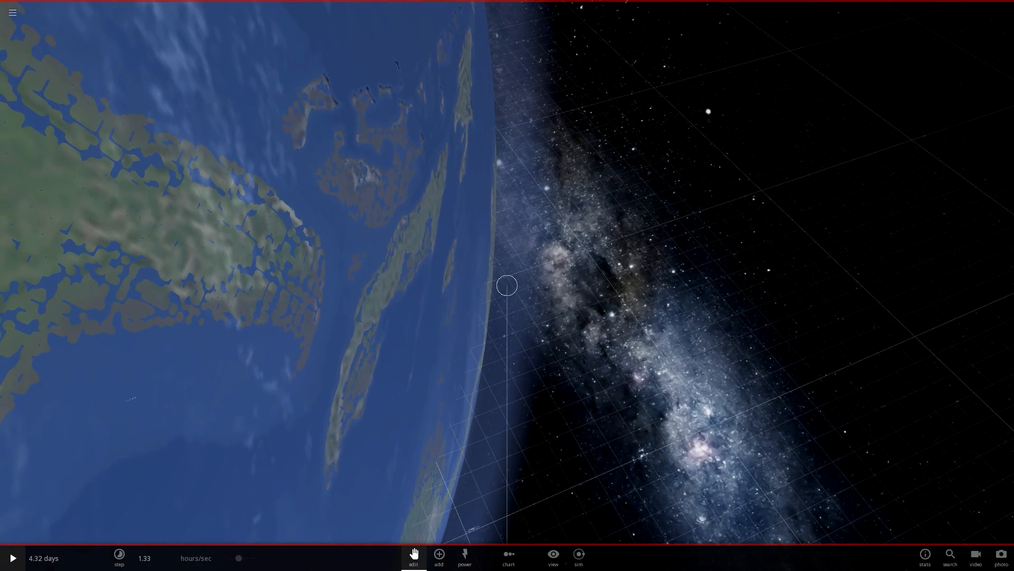
- Select New Horizons over Florida, show its motion properties (3.99 km/s), and slow the time rate
click(507, 285)
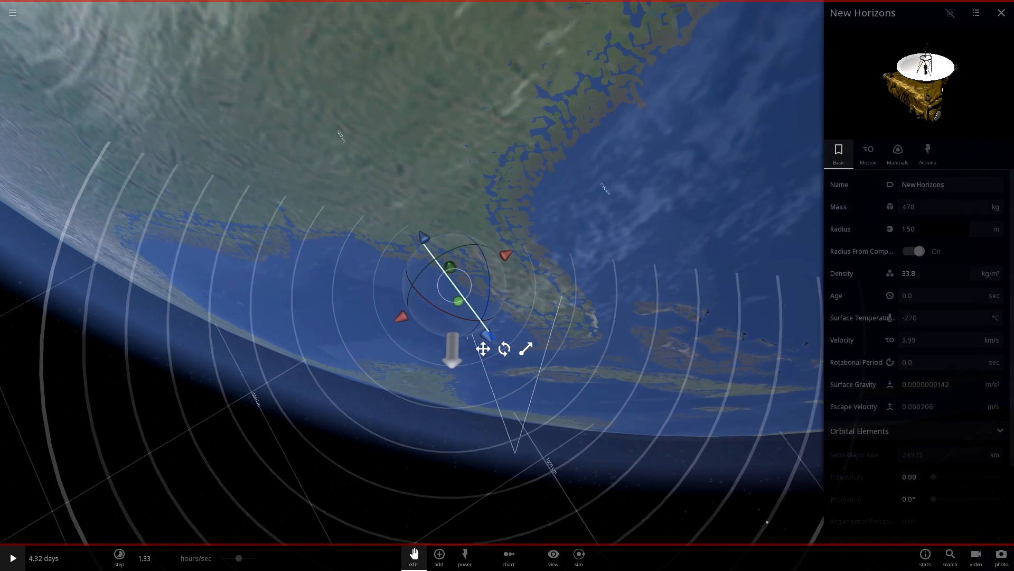
click(868, 153)
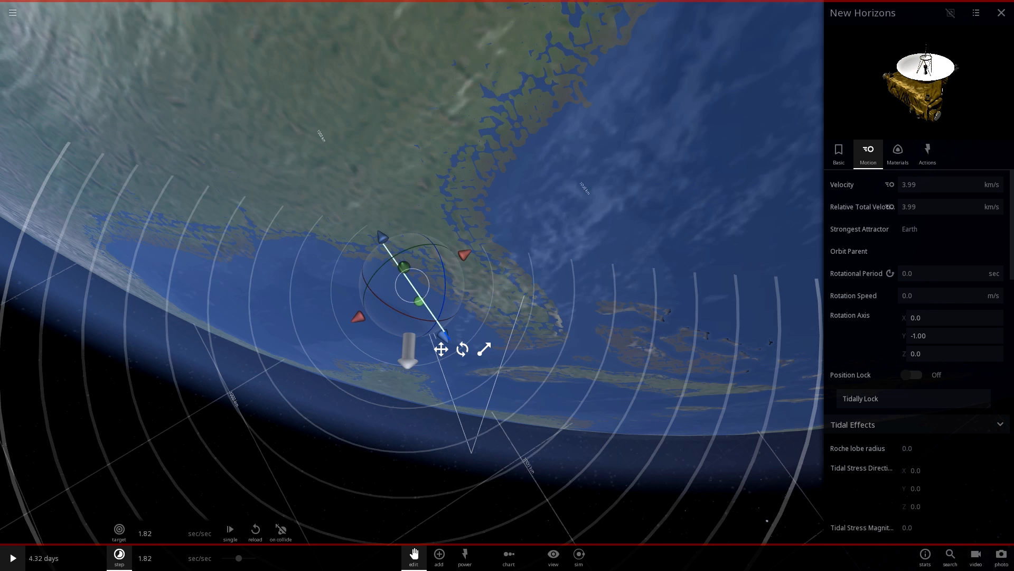
click(12, 558)
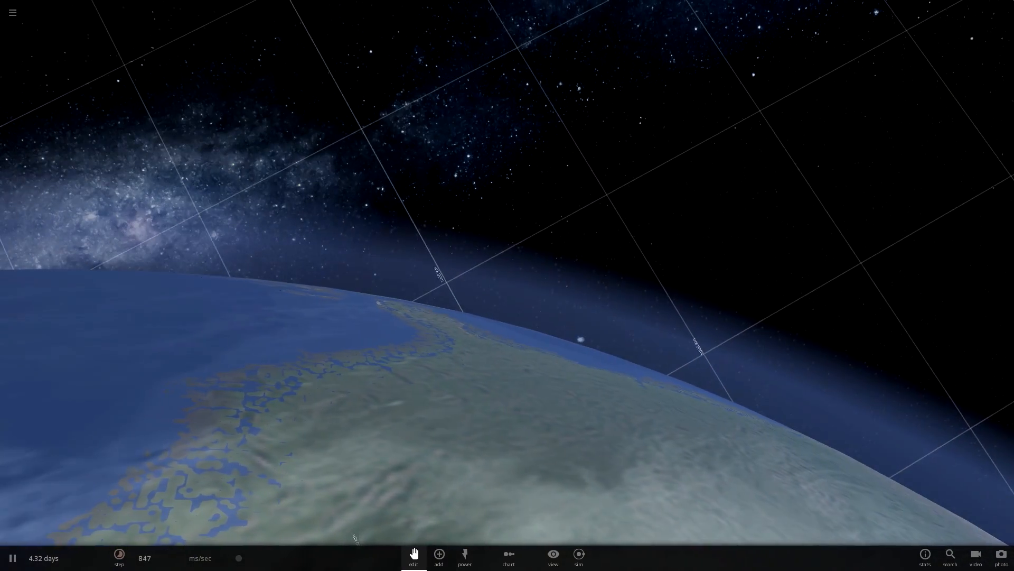
- Launch the probe, follow its trail, and speed up time until it strikes Earth near Florida
click(583, 339)
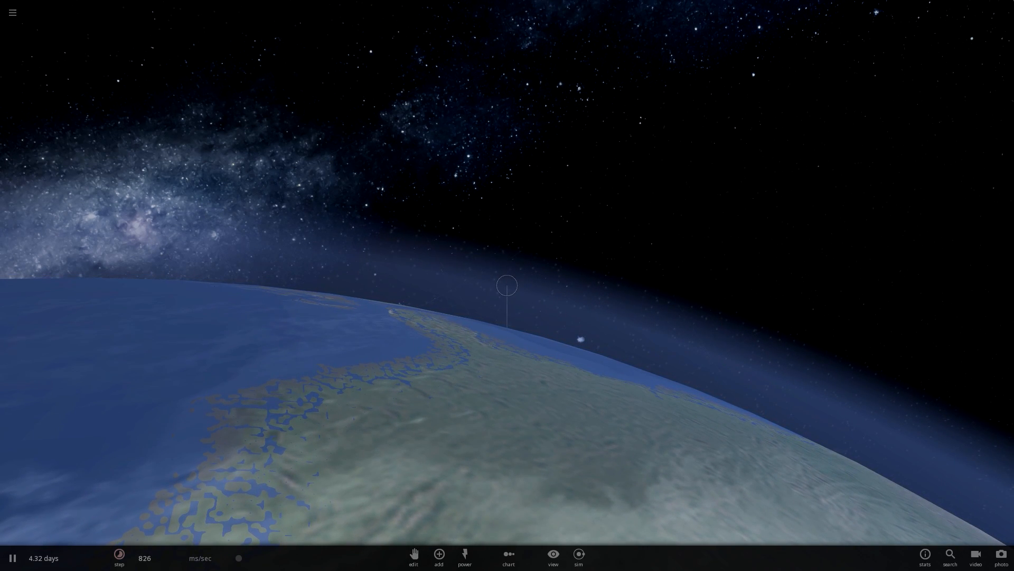
click(508, 285)
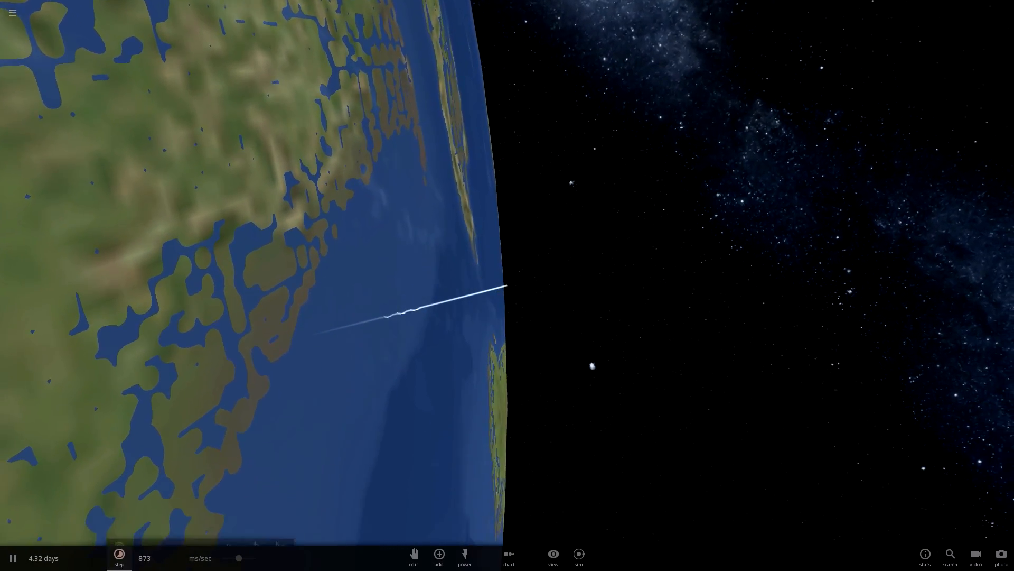
click(118, 557)
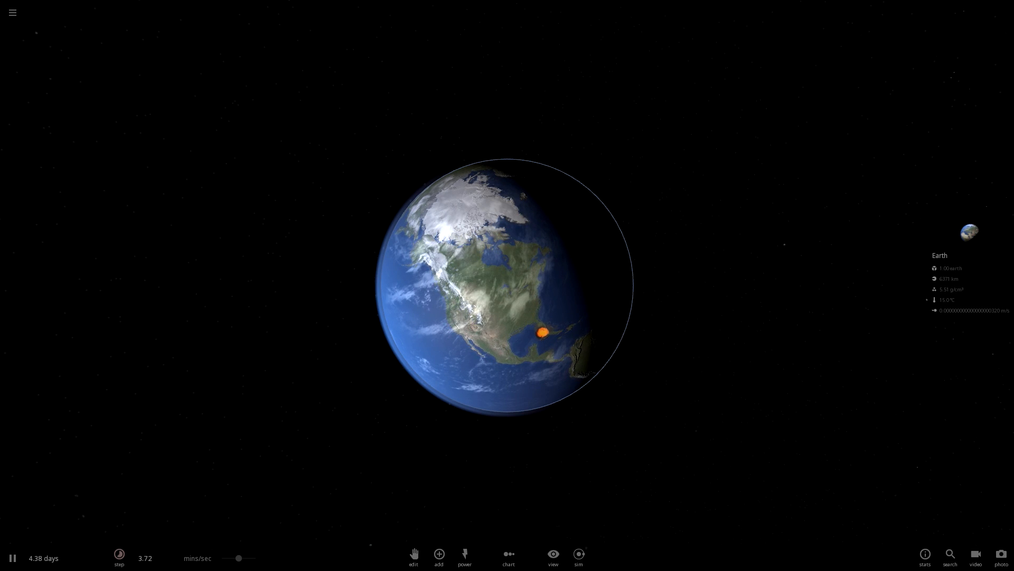
- Zoom in on the Florida crater and add a fresh New Horizons probe from the Objects category
scroll(down, 3)
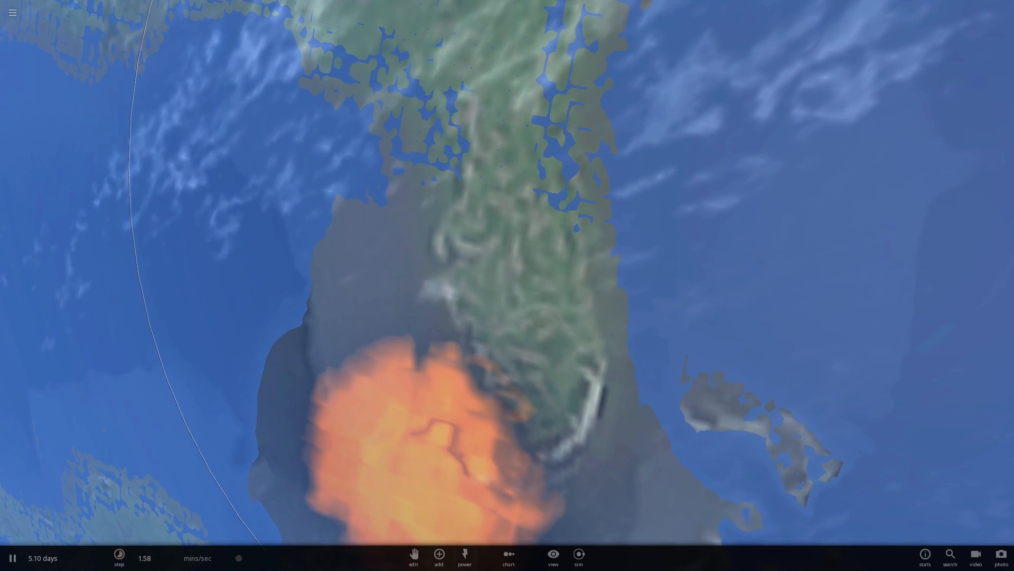
click(438, 553)
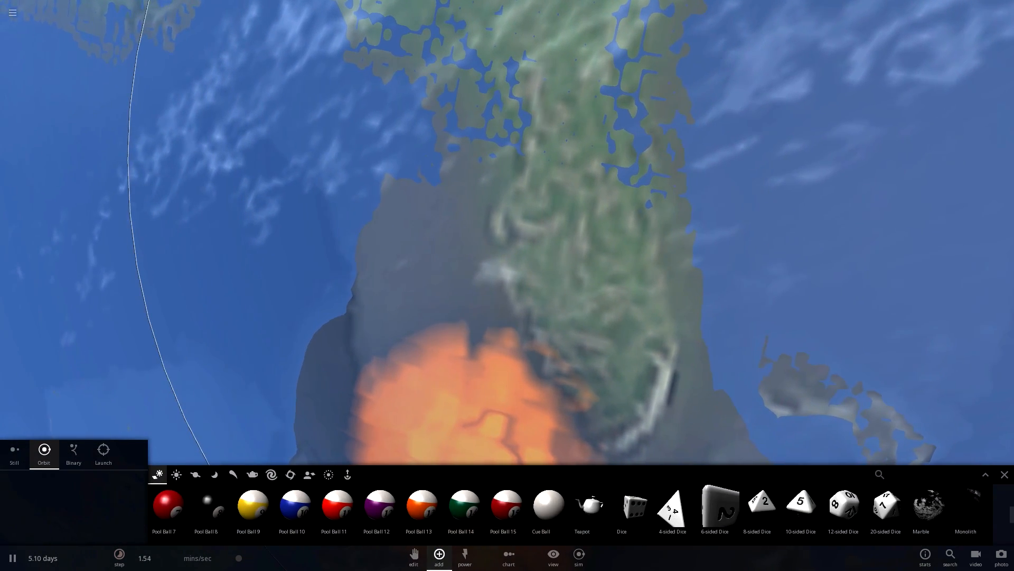
click(13, 558)
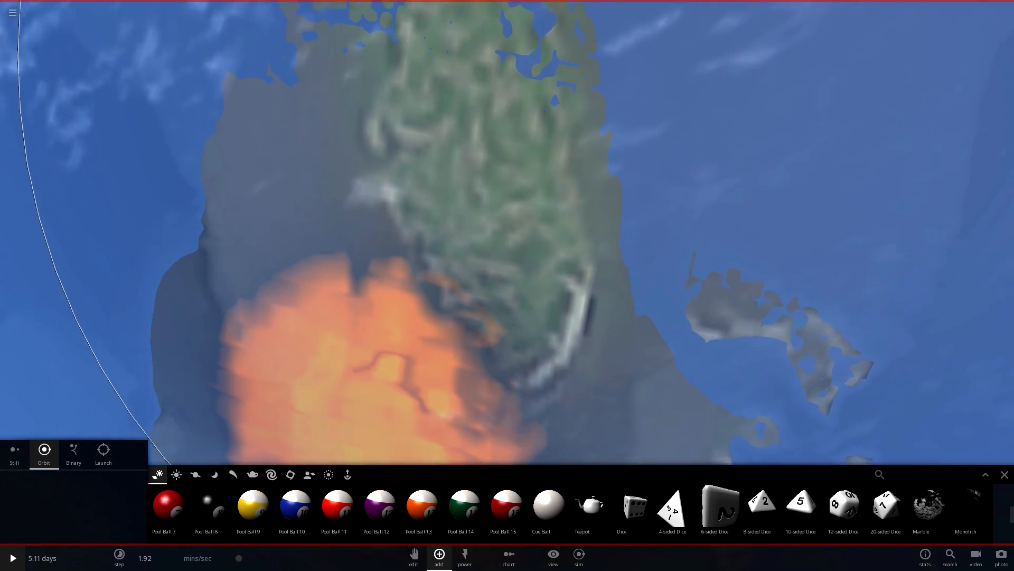
click(251, 475)
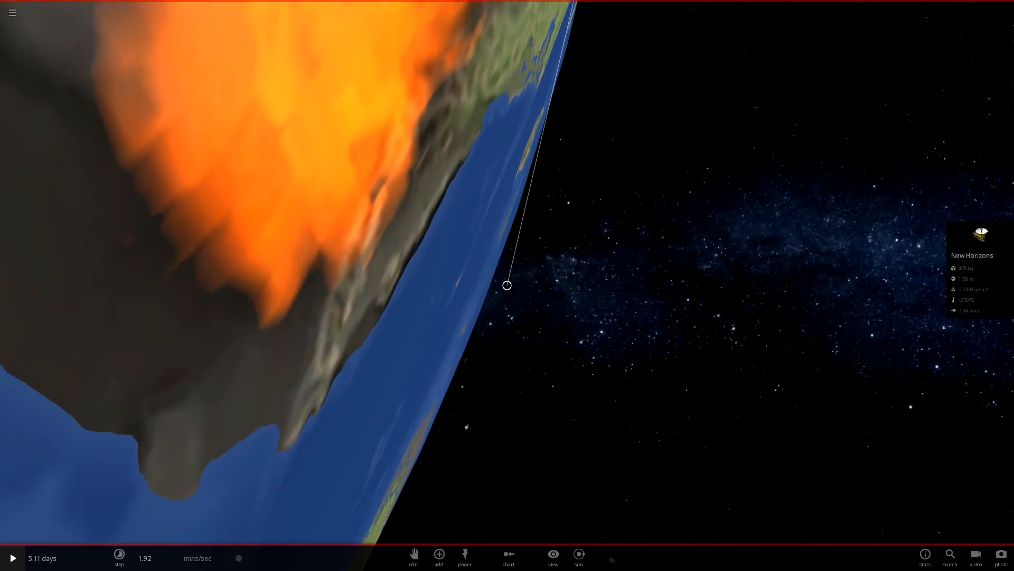
- Pick the new probe and reposition it over Florida beside the molten crater
click(413, 554)
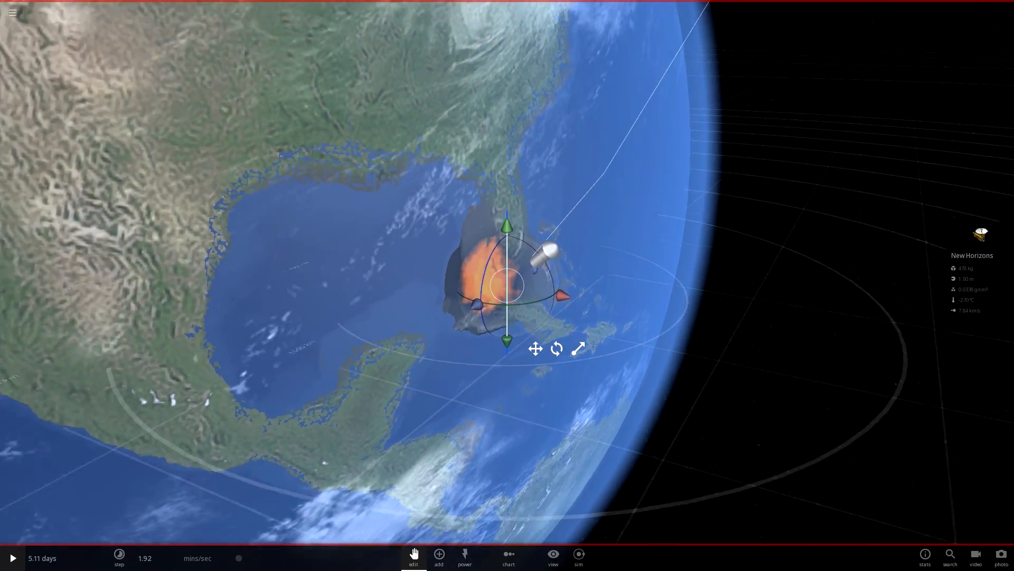
- Open the hamburger main menu and close it to return to the Earth view
click(11, 12)
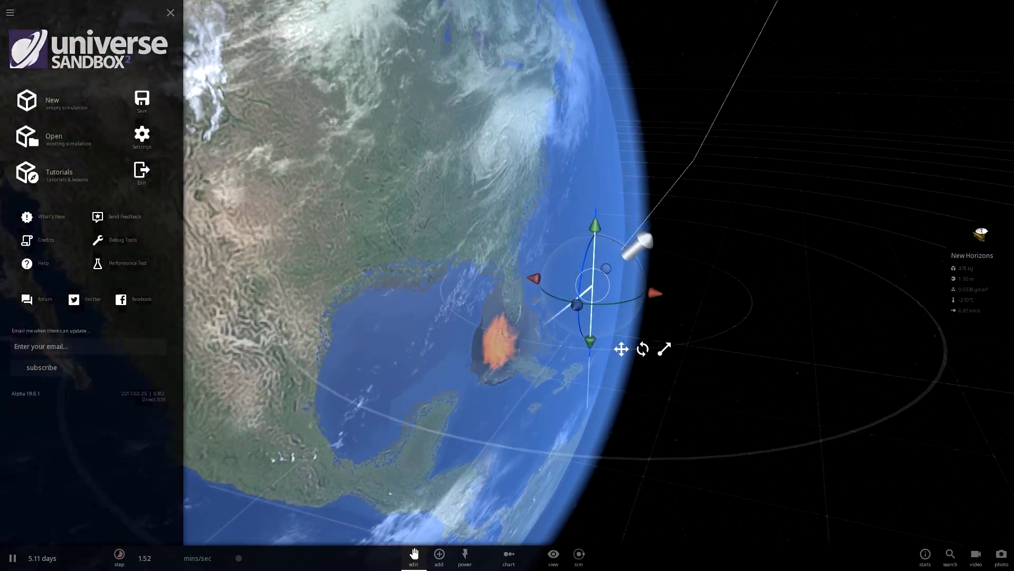
click(171, 13)
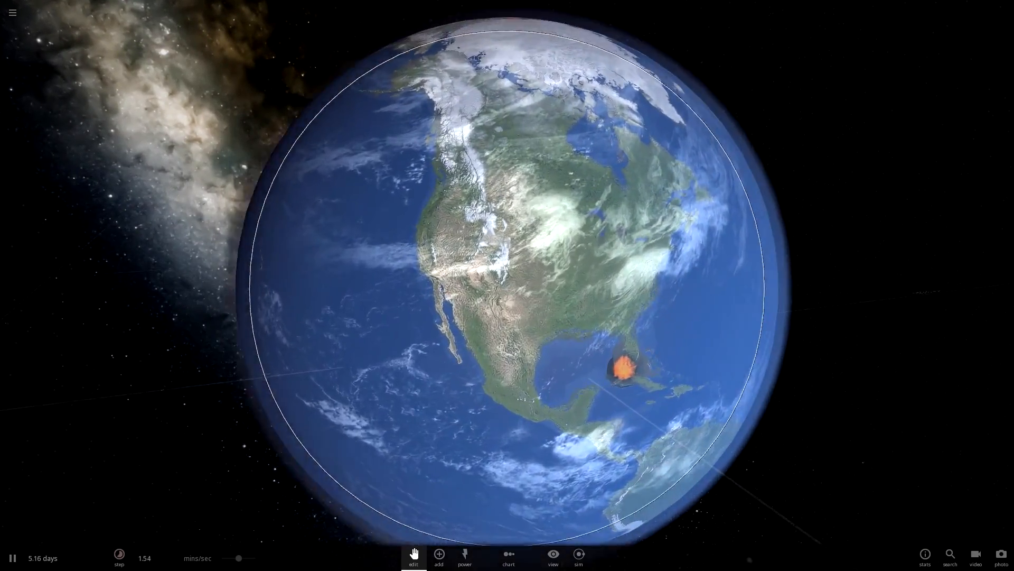
- Zoom in on Florida and bring up the catalogue of addable bodies
scroll(down, 3)
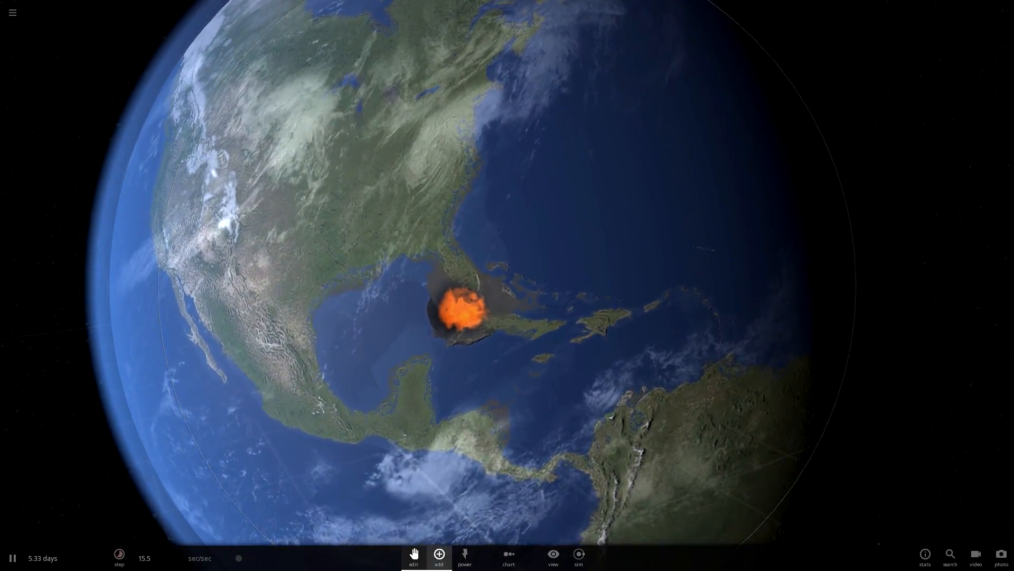
click(438, 555)
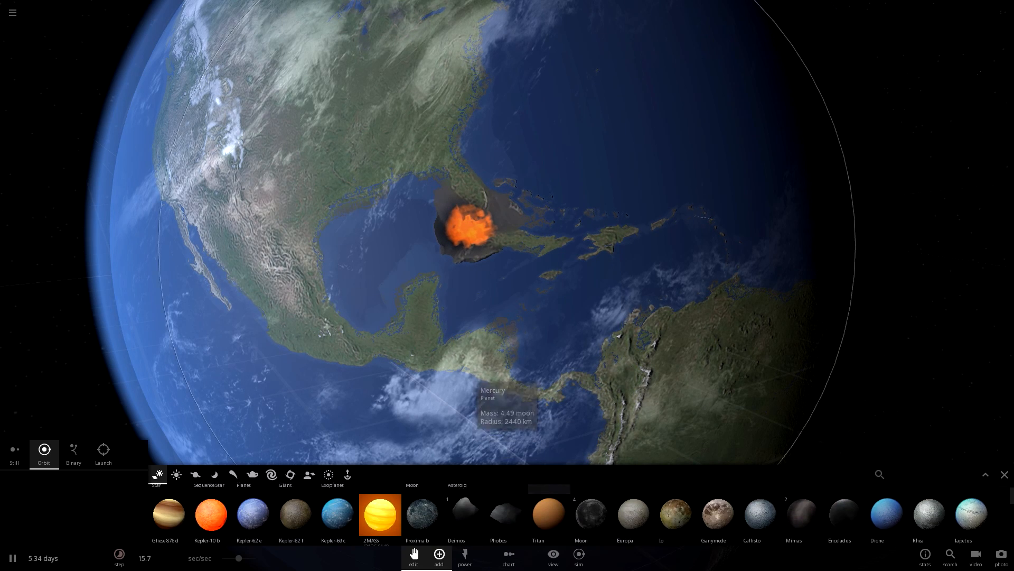
- Browse the Minor category, then close the catalogue and pause at 5.34 days
click(308, 474)
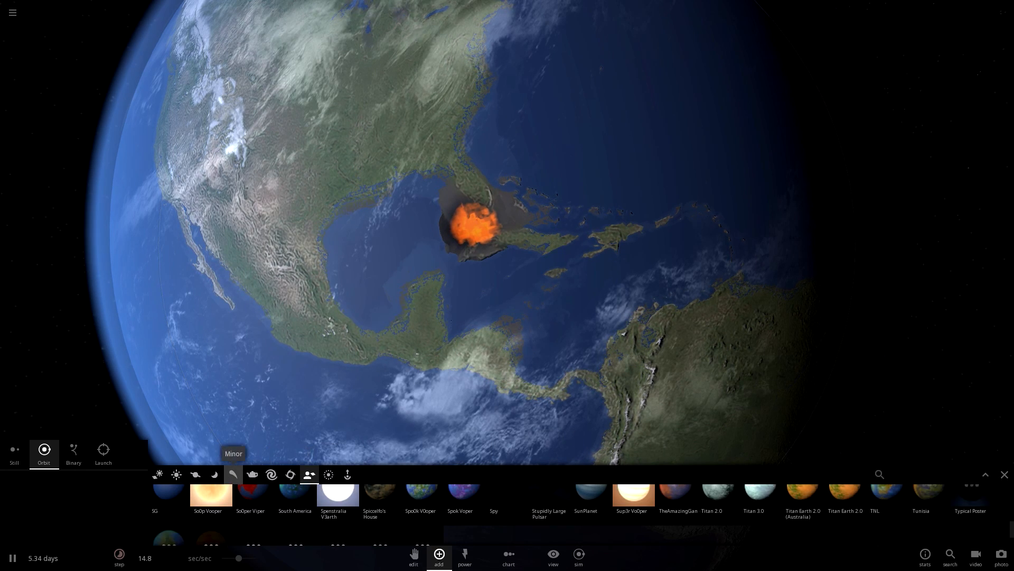
click(252, 474)
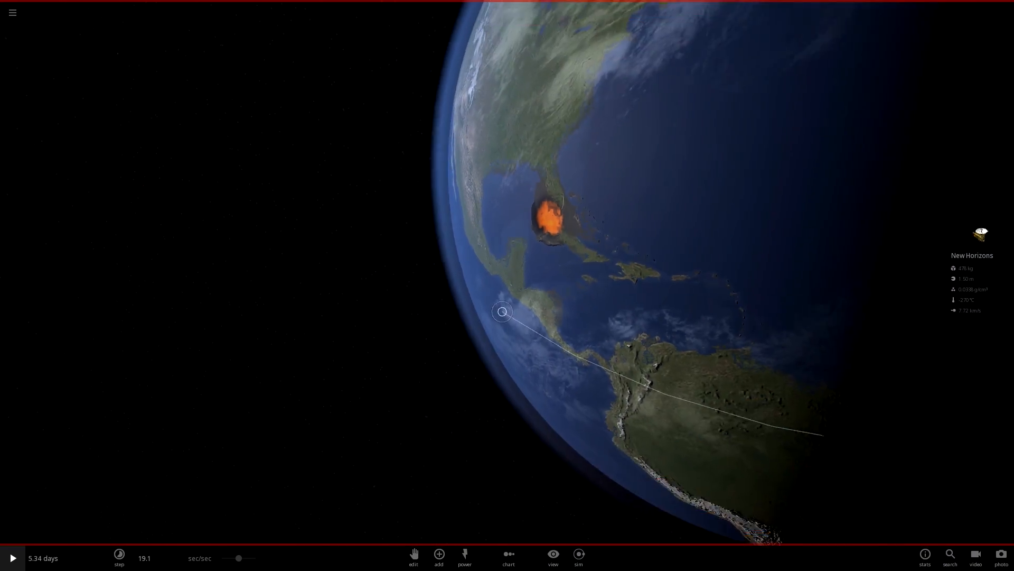
click(439, 557)
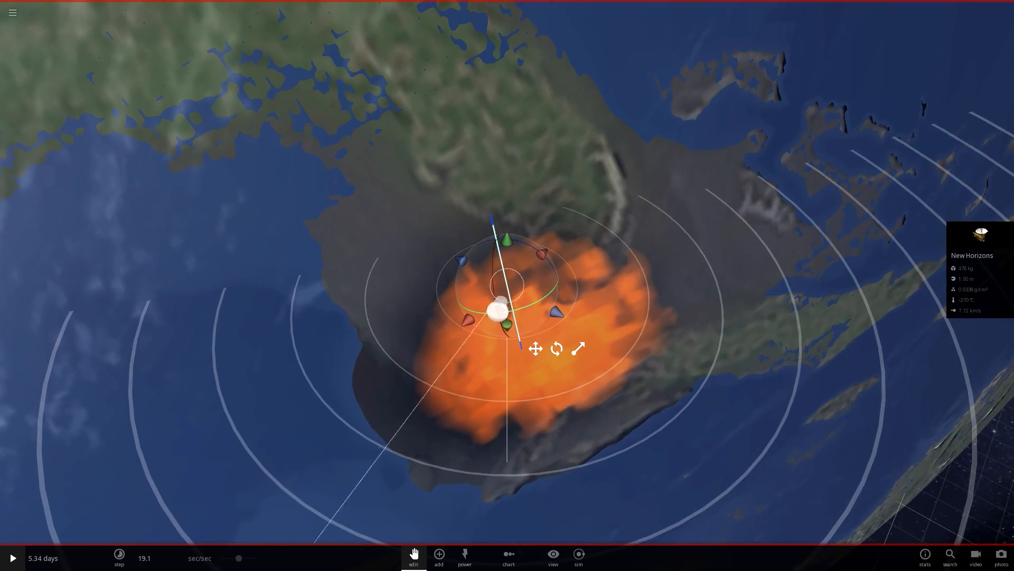
scroll(down, 3)
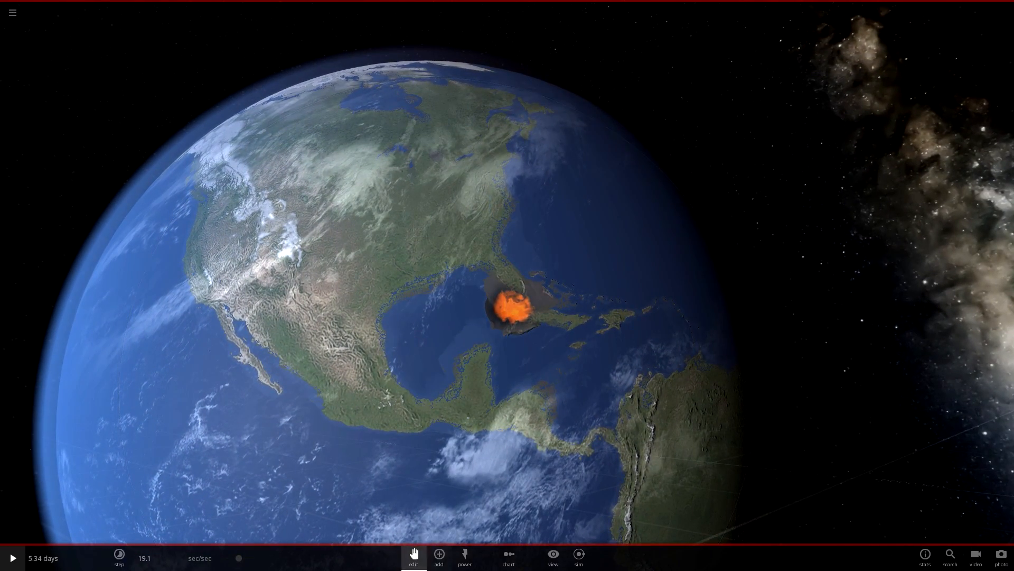
- Select New Horizons and resume the simulation so it flies off from Florida
click(506, 285)
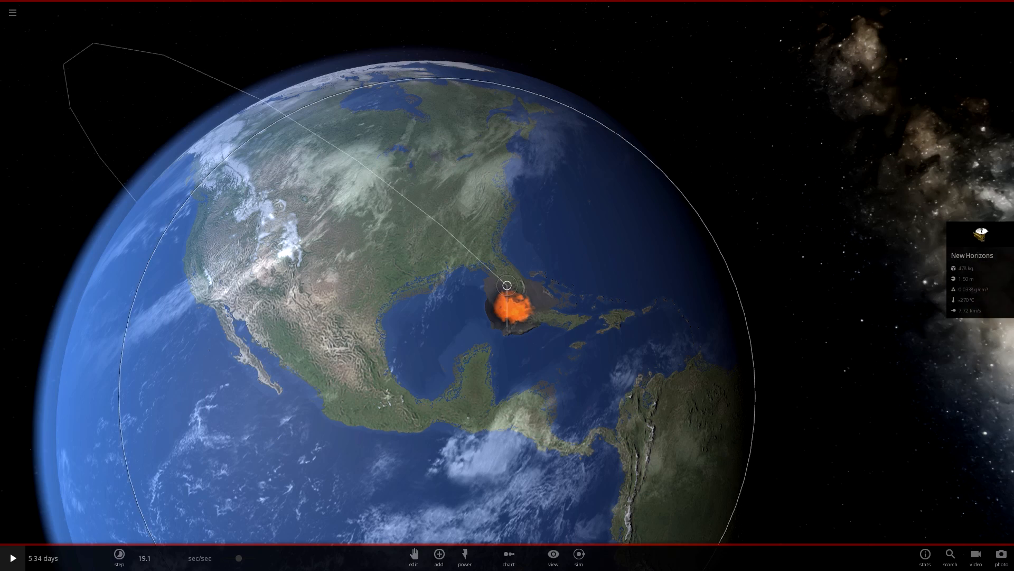
click(11, 557)
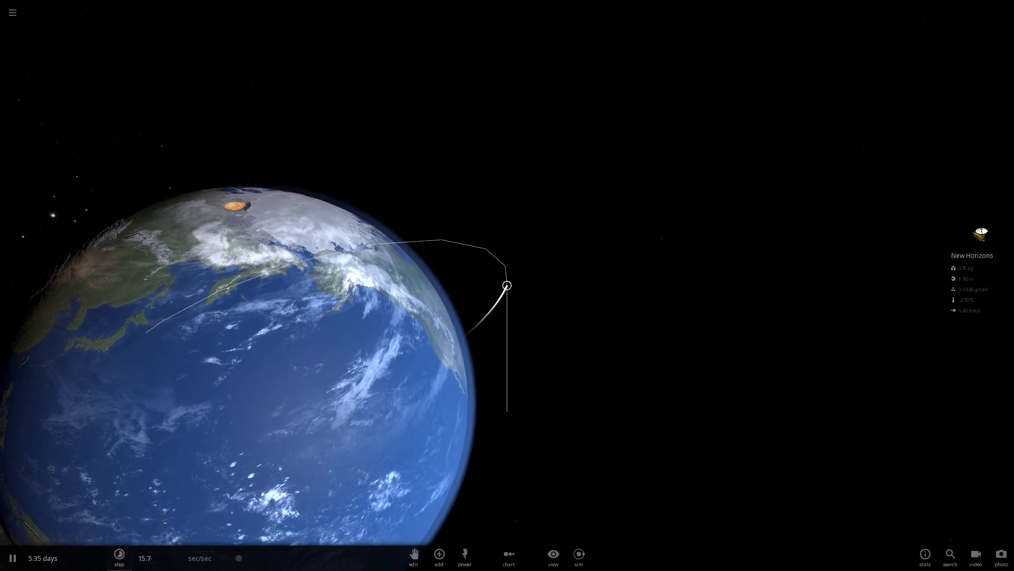
- Keep focus on New Horizons as it flies over the sea between Korea and Japan
click(120, 557)
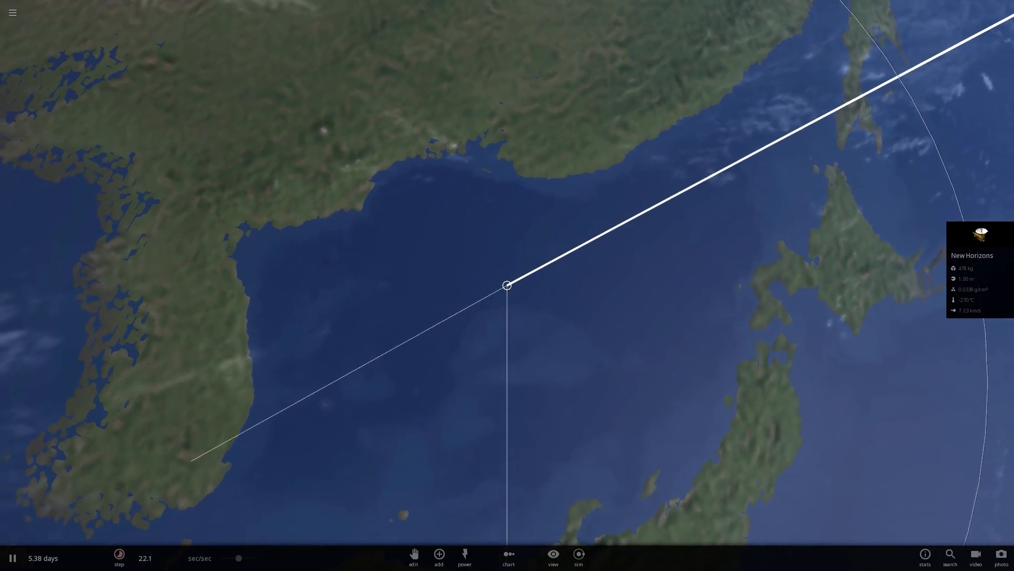
- Stop following the probe and zoom out while it continues away from Earth
click(120, 555)
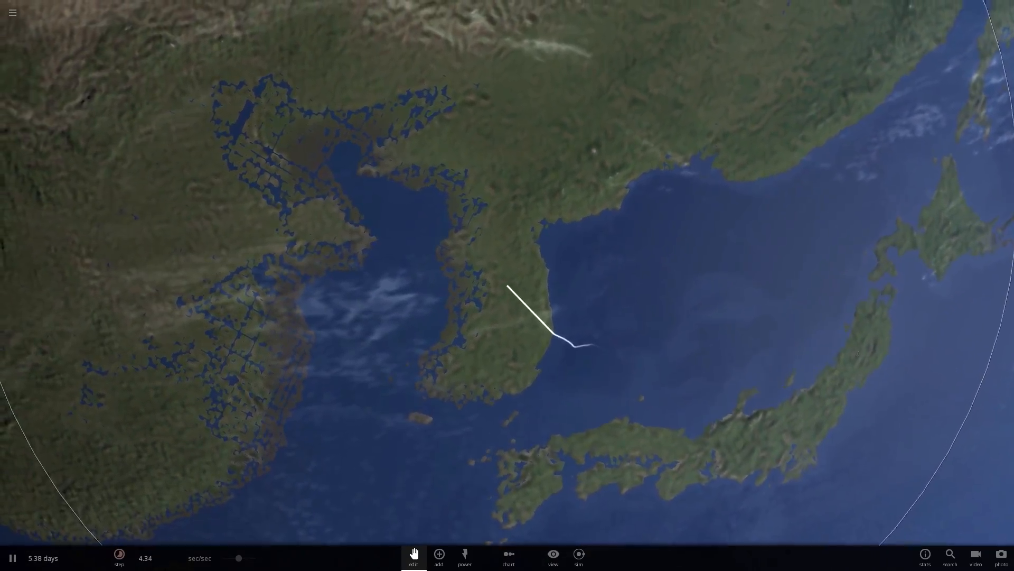
scroll(down, 3)
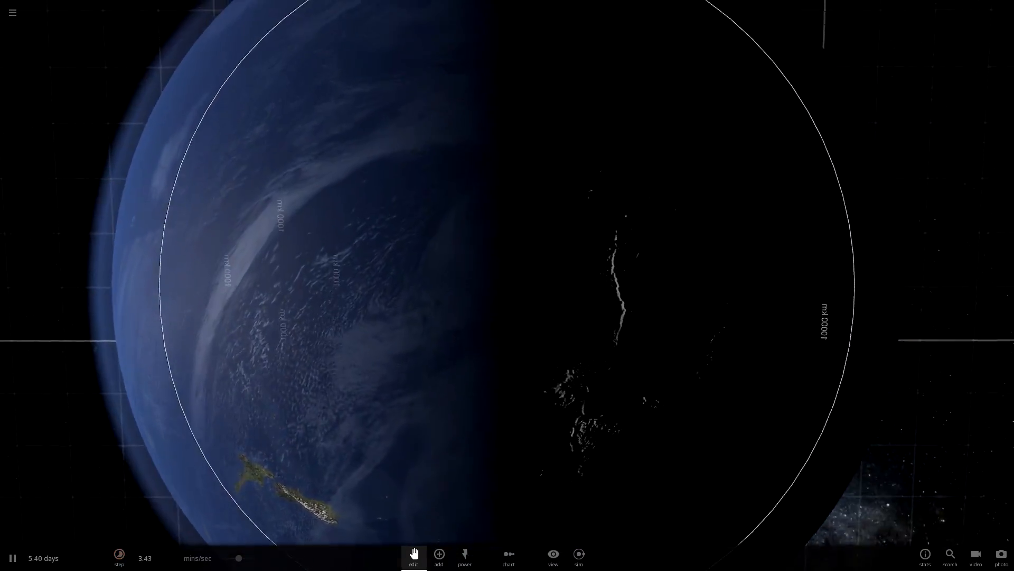
- Select New Horizons to follow it past Earth's night side
click(438, 554)
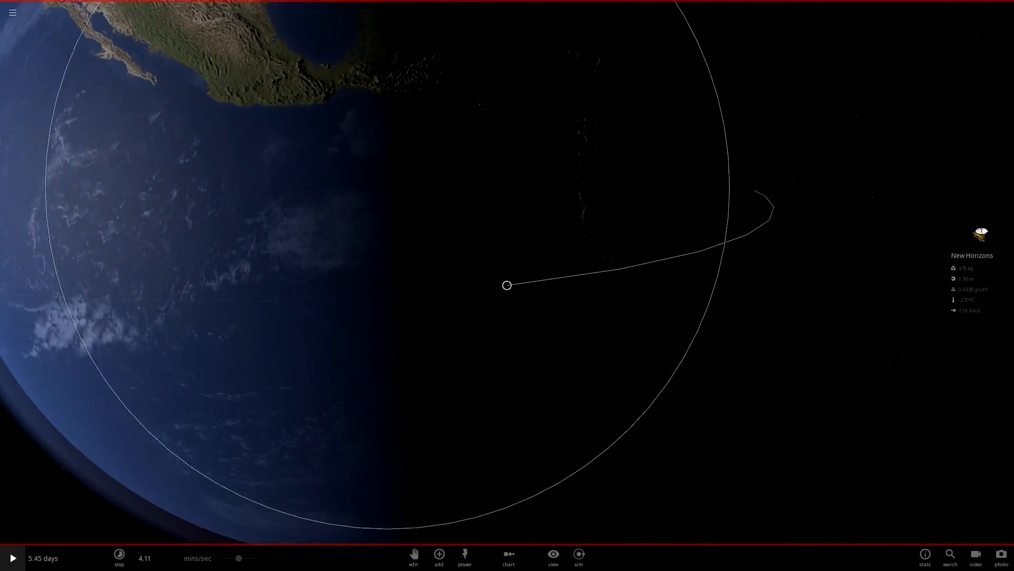
click(413, 554)
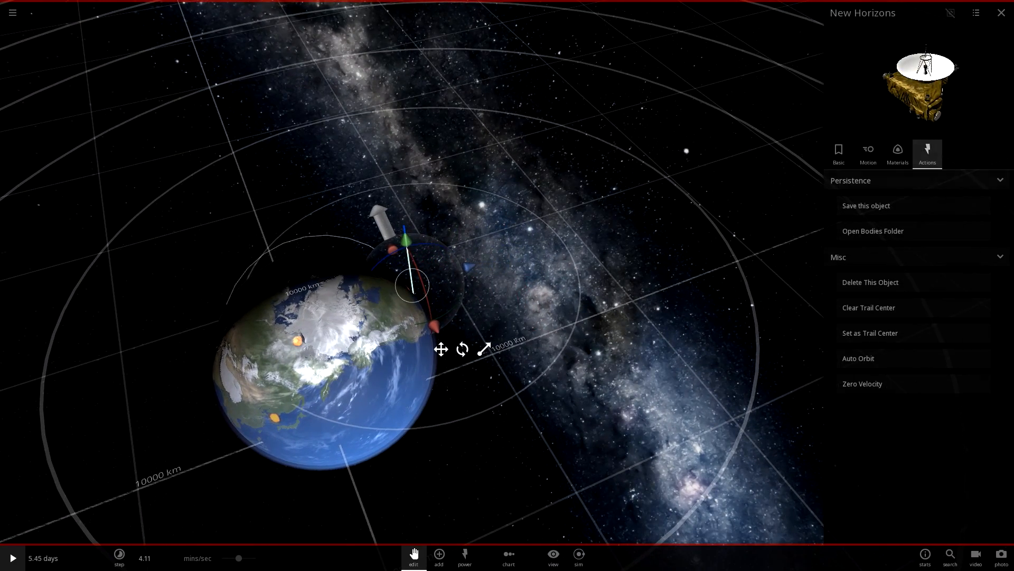
- Set New Horizons' velocity to 10.0 km/s in its Motion properties
click(869, 153)
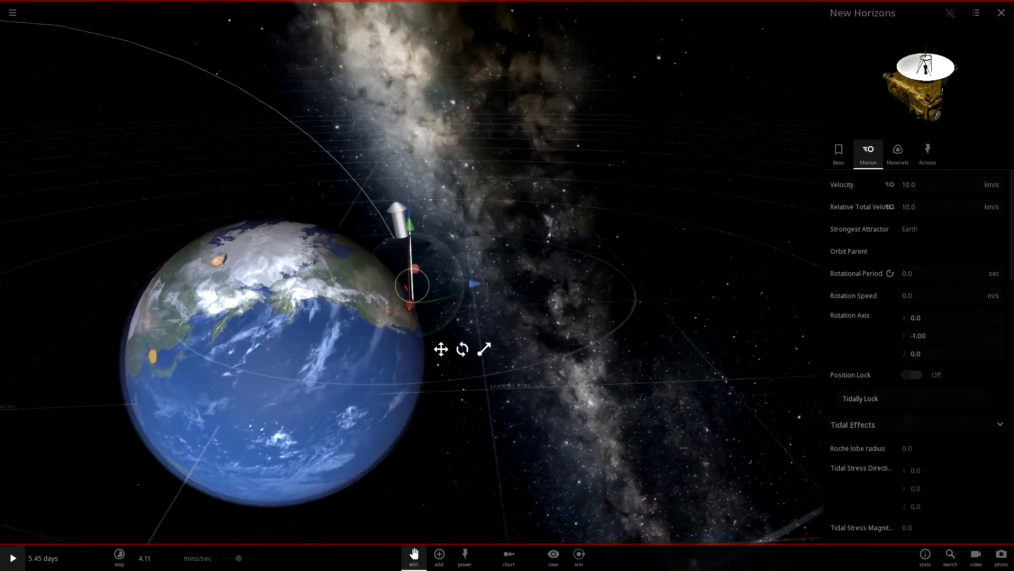
- Run the simulation forward several days toward 5.77 days
click(12, 558)
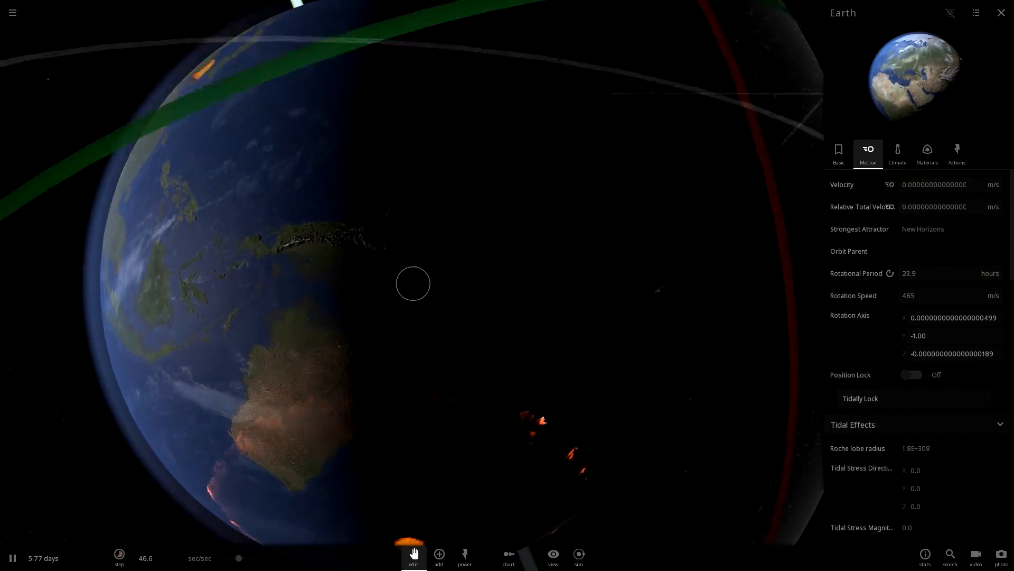
- Bring up the main menu over the view of Earth
click(413, 554)
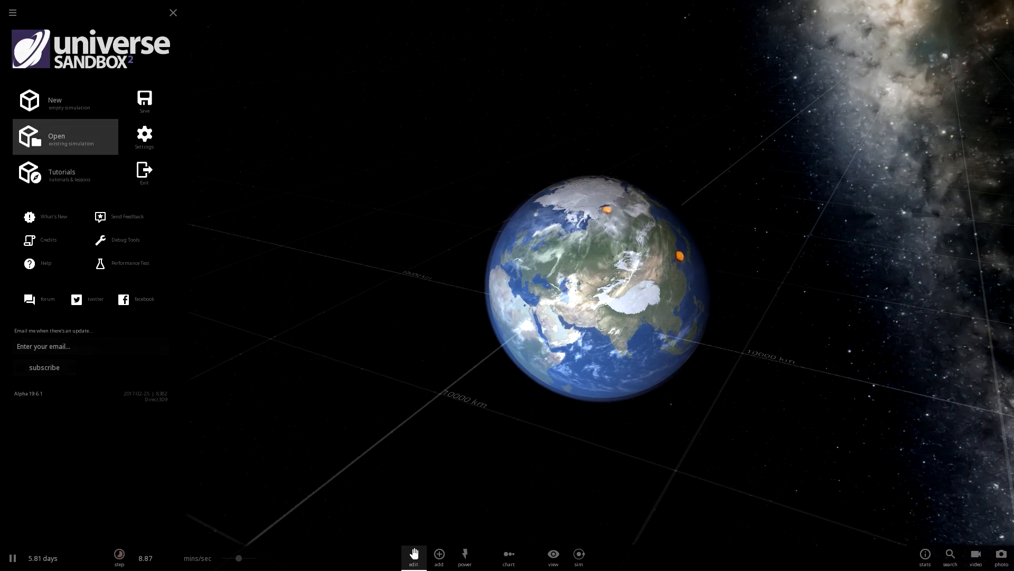
- Load an existing simulation showing Earth over the Americas
click(64, 136)
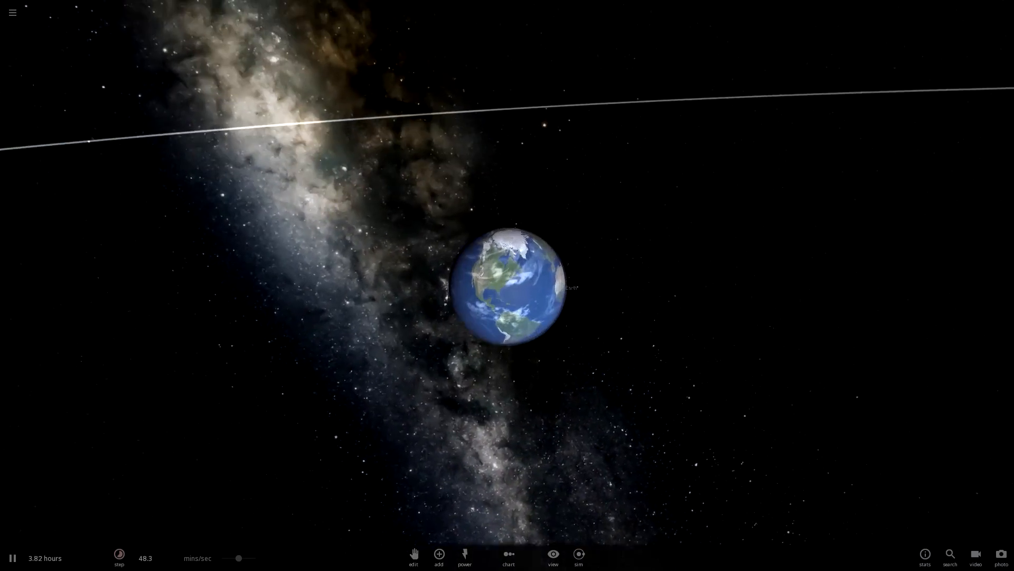
- Bring up the choices for adding new objects beside Earth
click(438, 553)
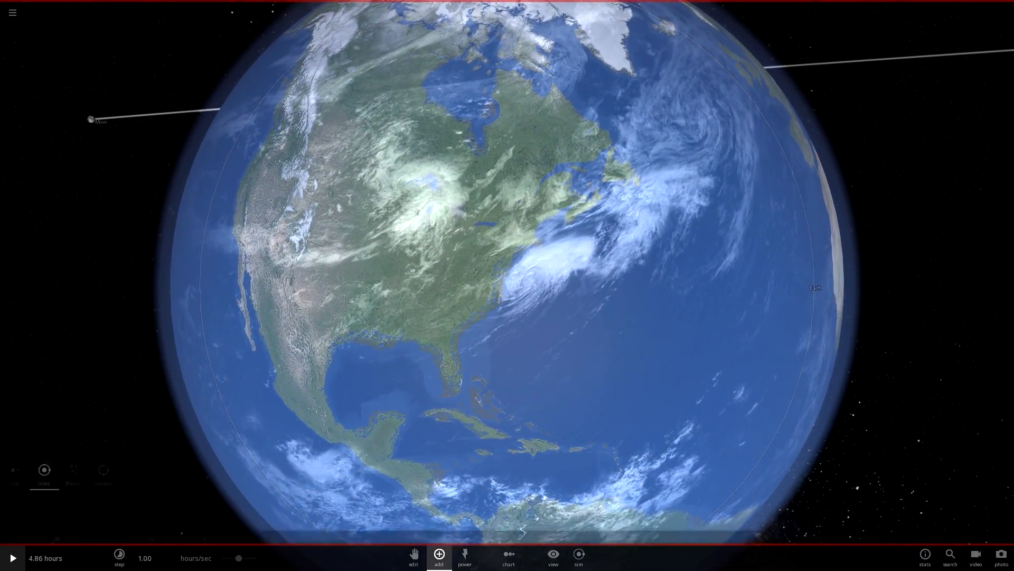
click(439, 554)
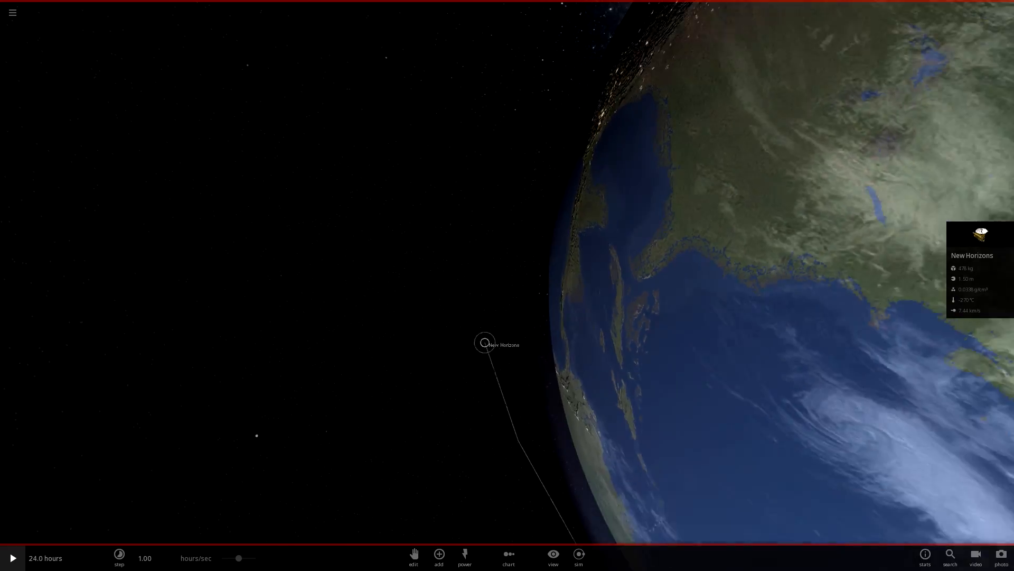
- Open the full properties of the New Horizons probe near North America
click(413, 553)
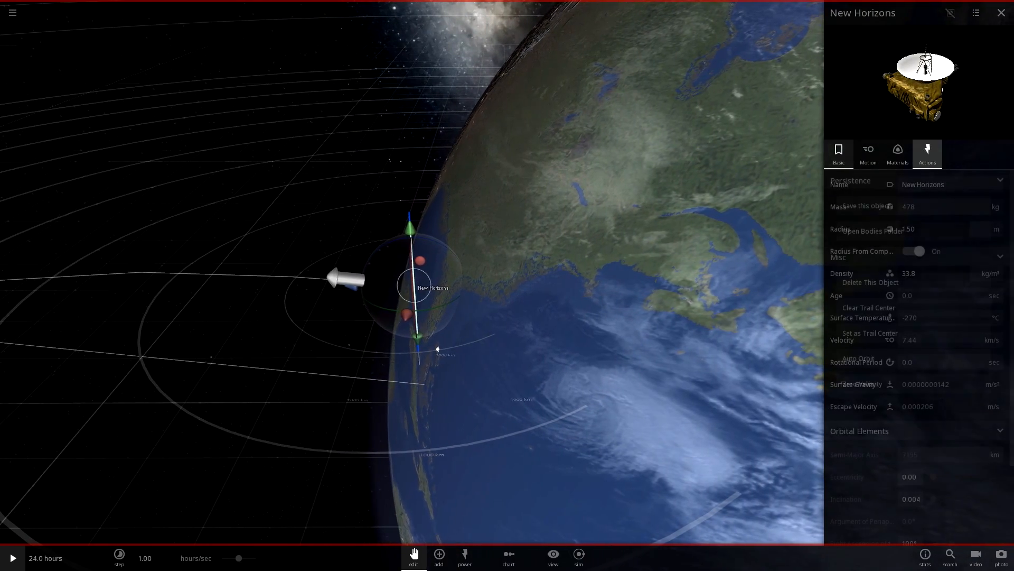
- Show New Horizons' motion properties, reading 7.85 km/s as it orbits Earth
click(869, 152)
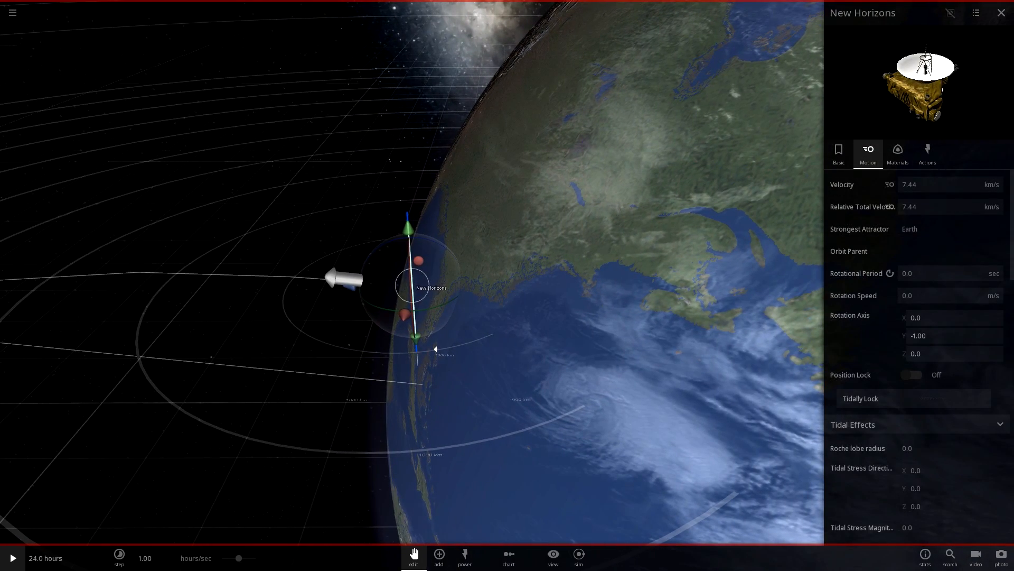
click(944, 184)
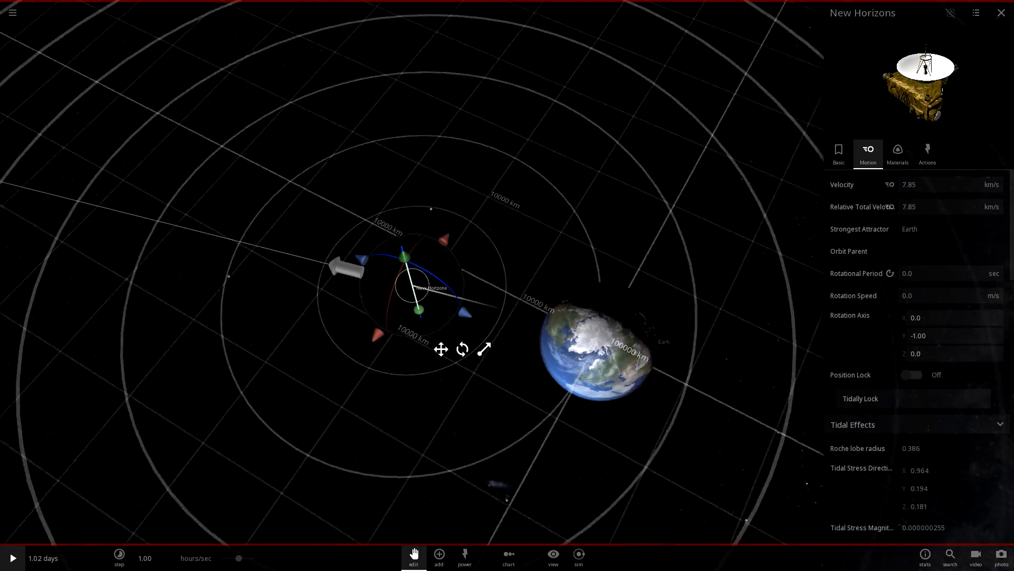
- Let New Horizons coast out to the Moon, reaching 2.63 km/s with the clock at 3.16 days
scroll(down, 3)
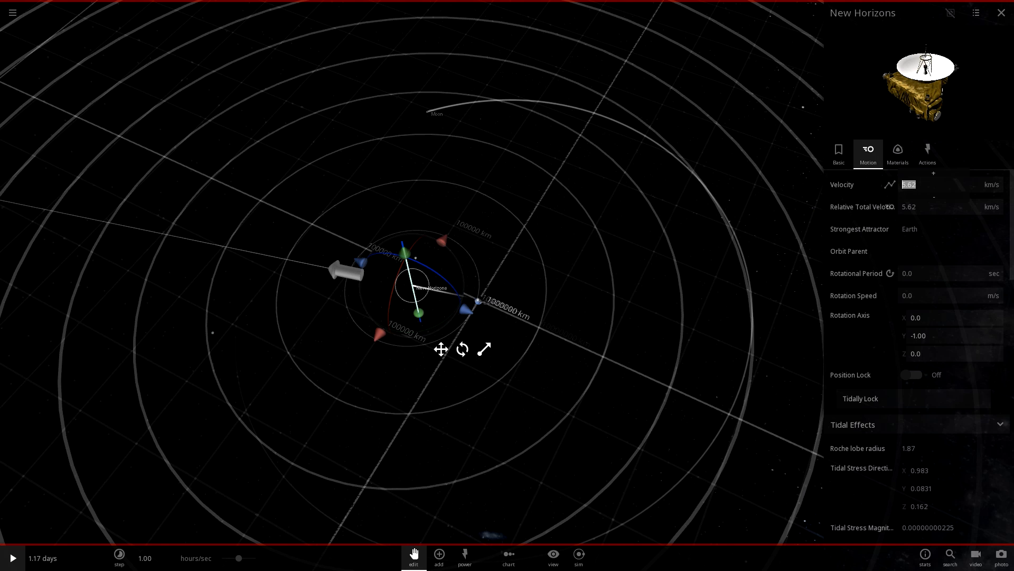
click(909, 184)
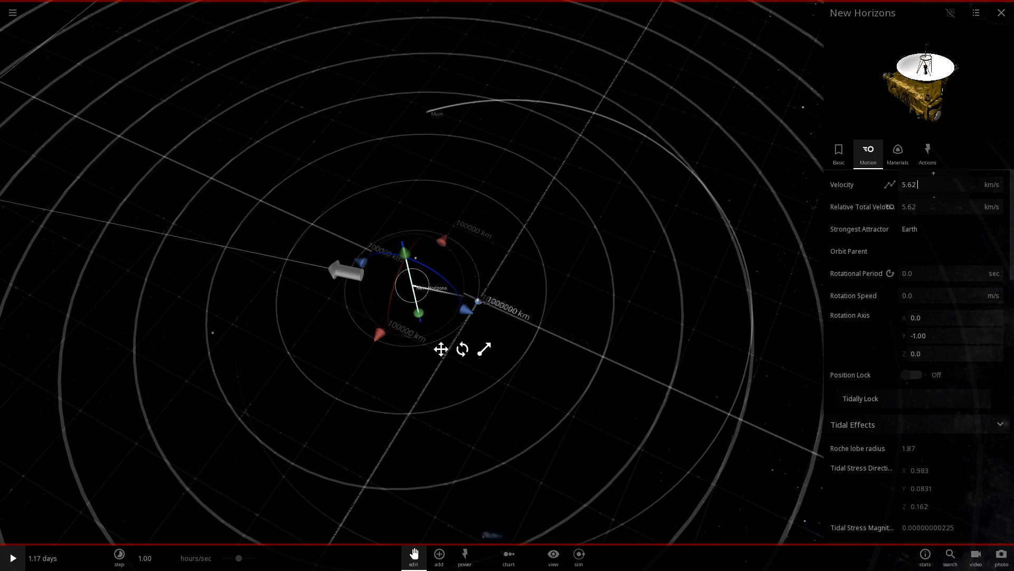
click(1001, 12)
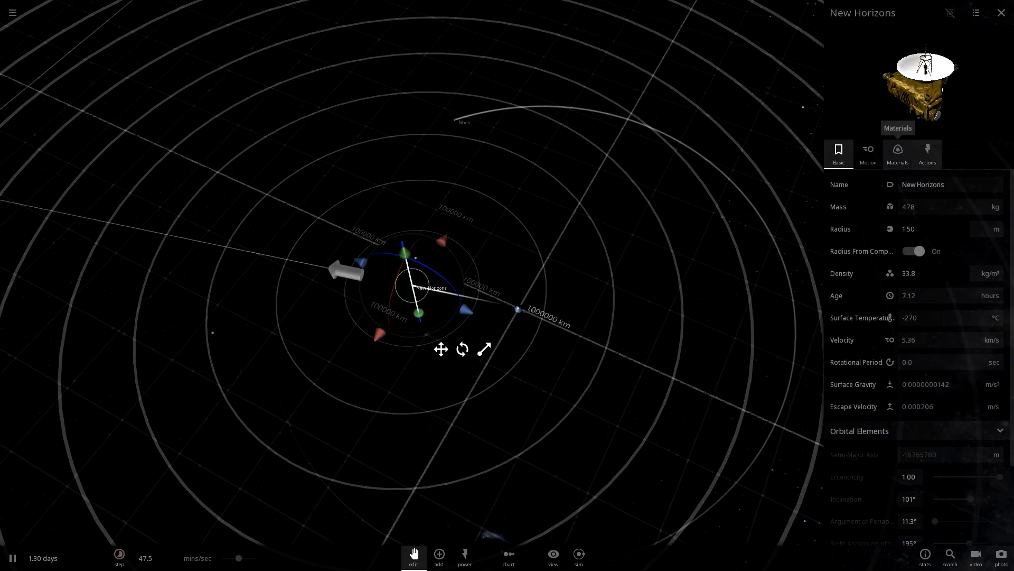
click(868, 154)
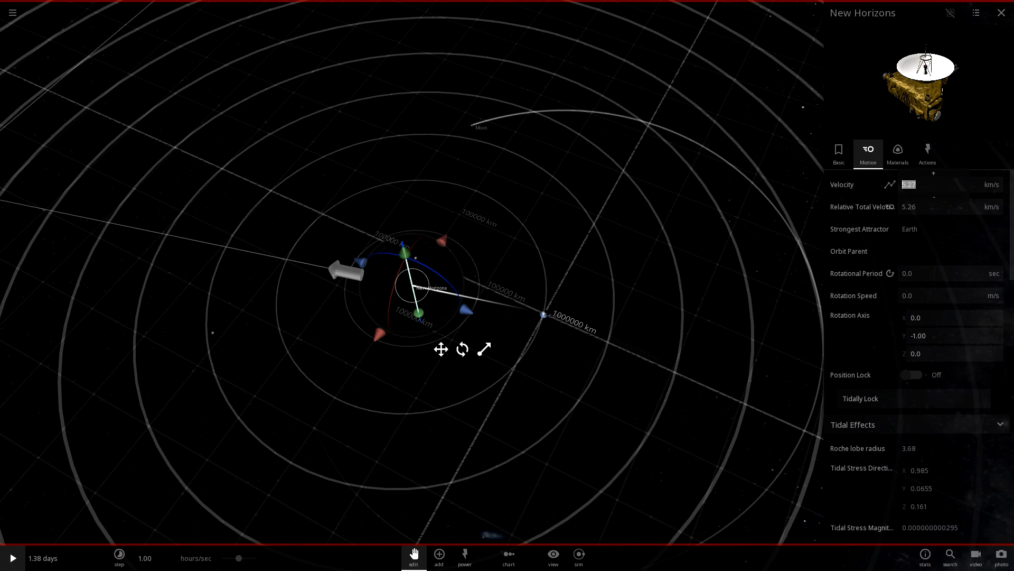
click(12, 557)
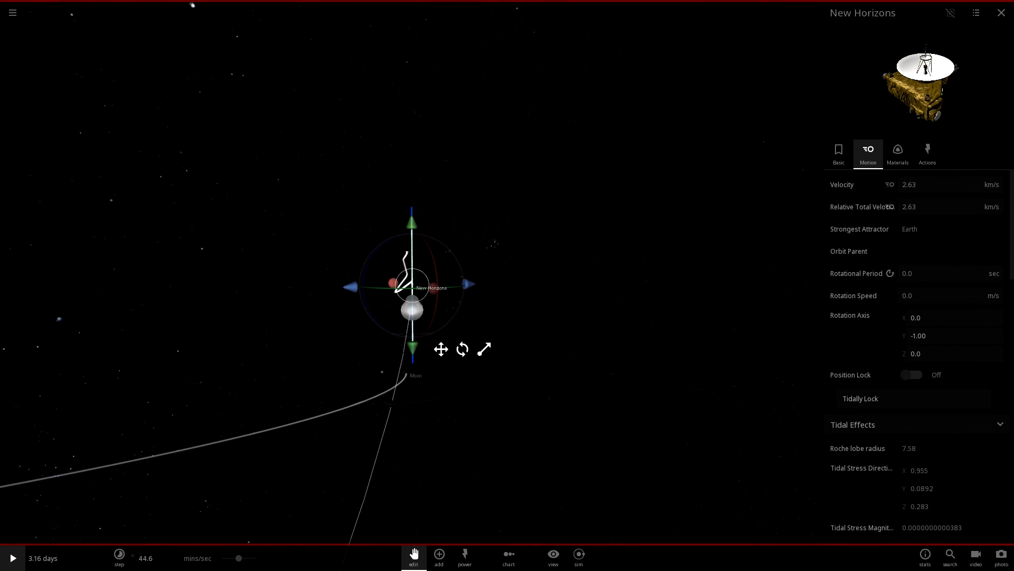
- Enter 0.1 in the Velocity field and resume, leaving New Horizons at 2.99 km/s after a looping flyby at 6.57 days
click(941, 183)
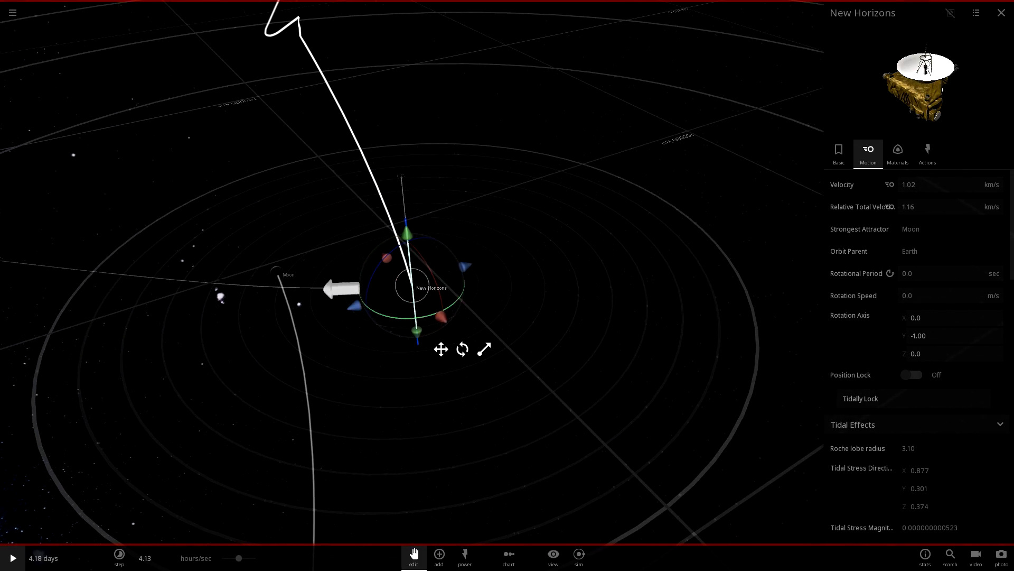
drag(330, 288, 350, 292)
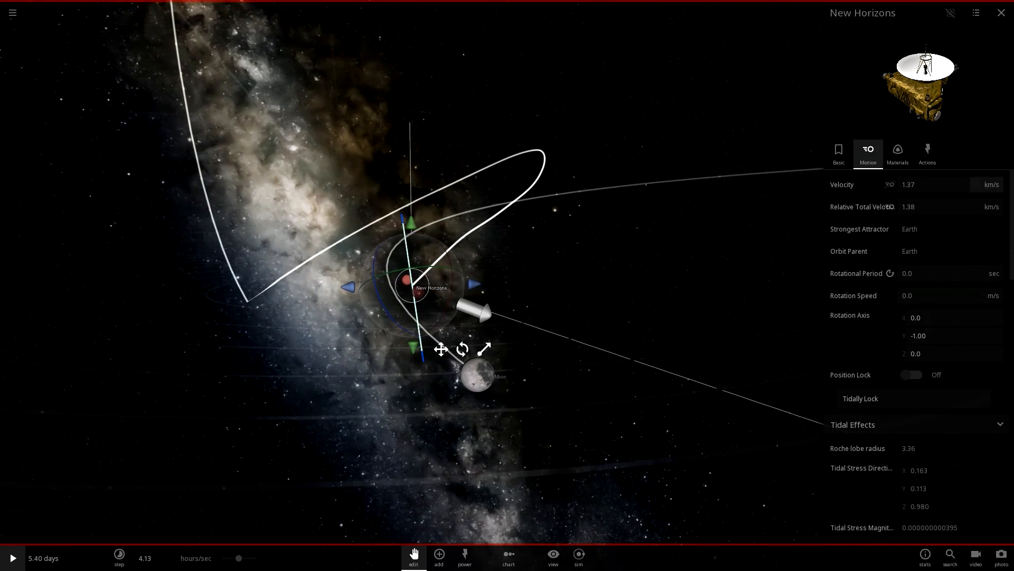
text(0.1)
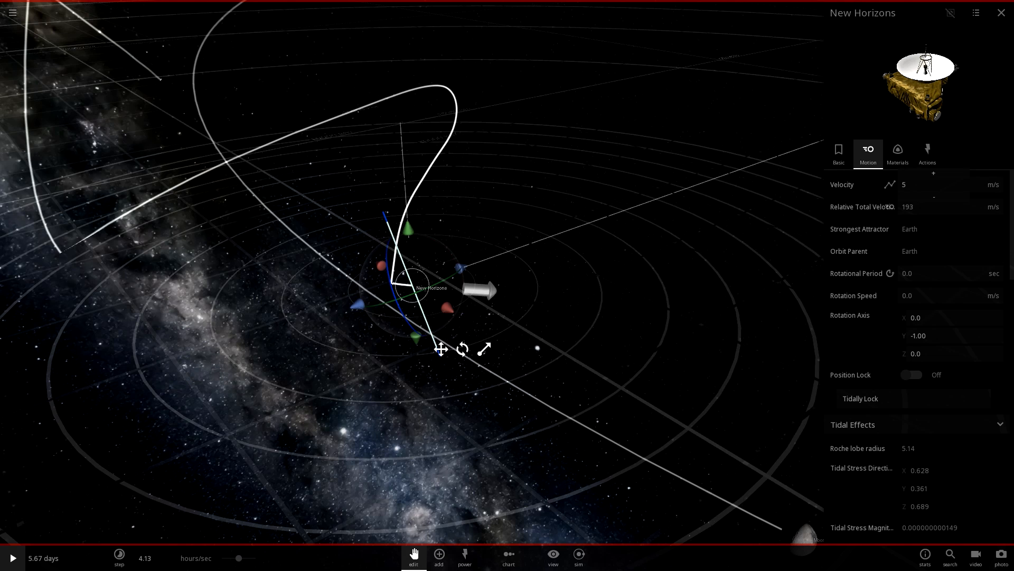
click(938, 184)
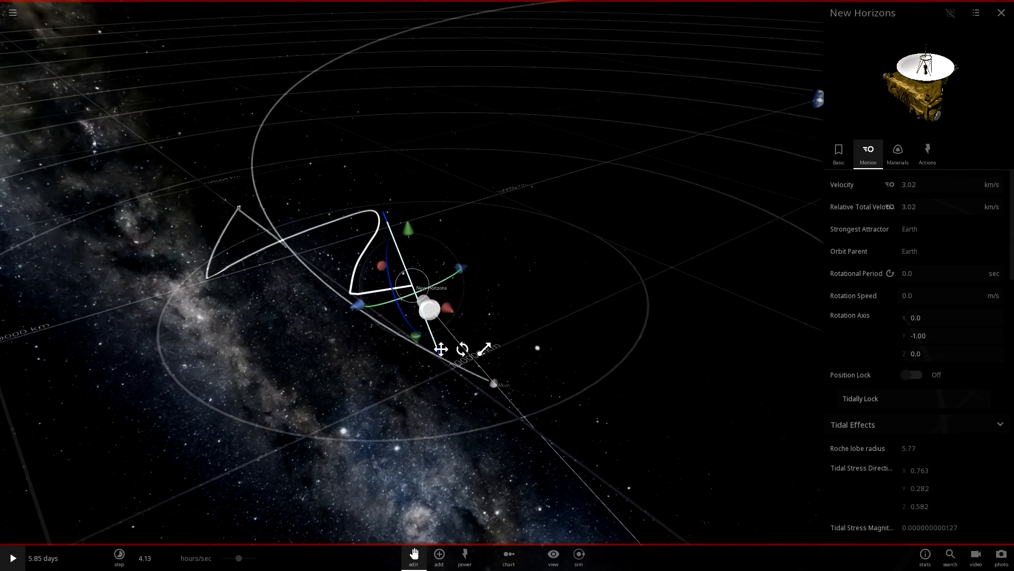
click(12, 558)
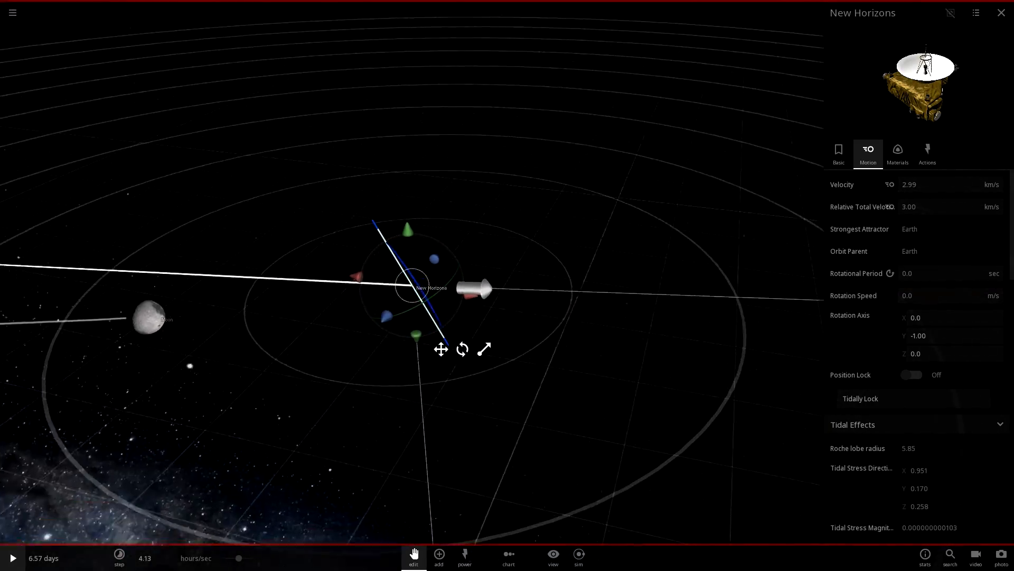
- With the Moon as strongest attractor, set New Horizons' velocity to 2.00 km/s at 6.87 days
drag(453, 291, 387, 259)
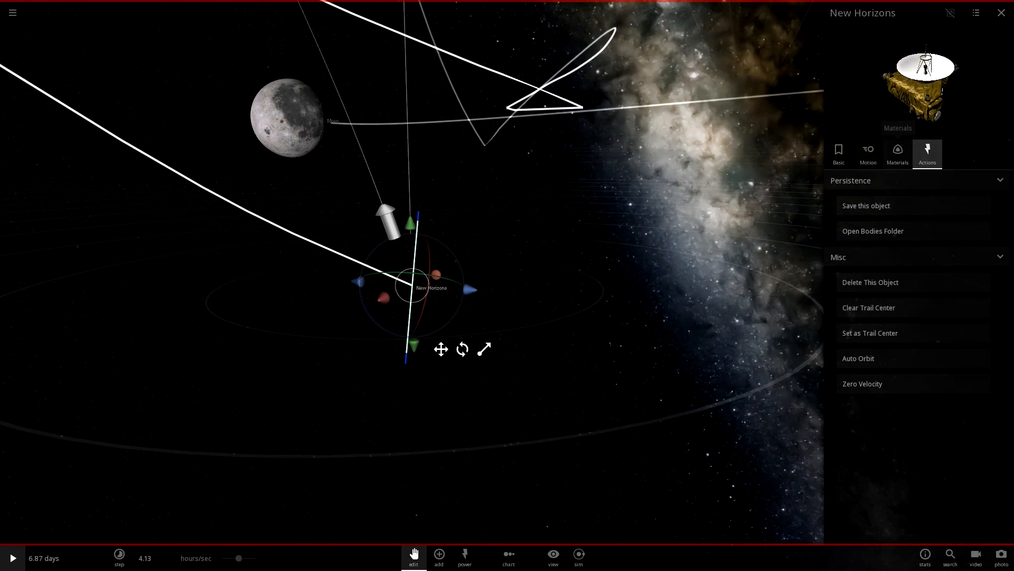
click(867, 153)
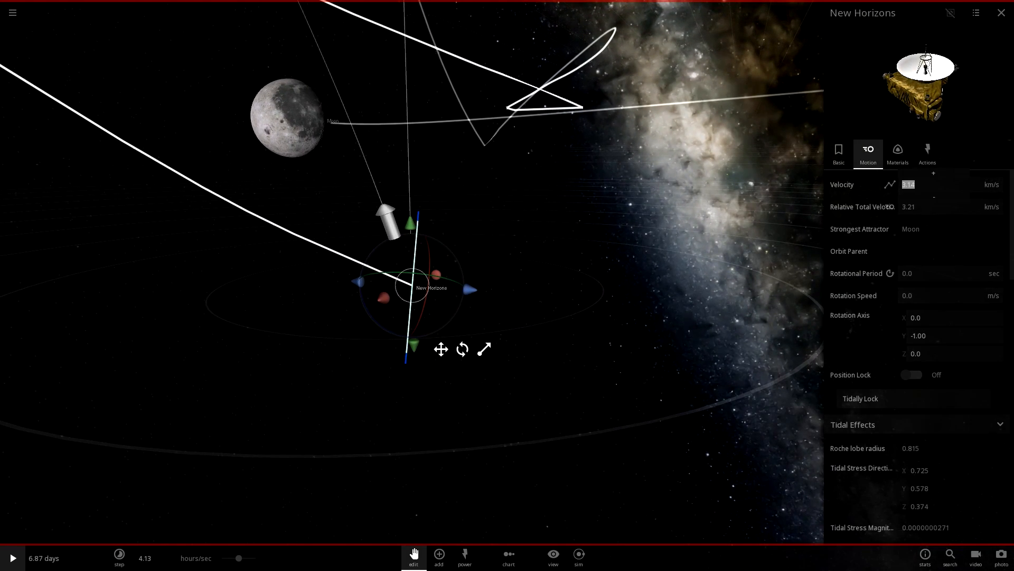
click(933, 194)
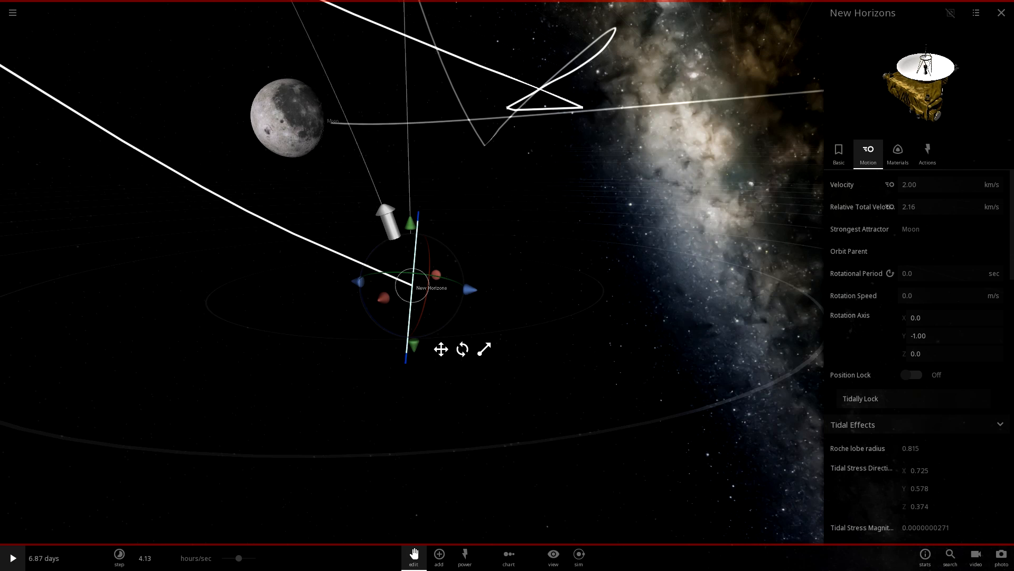
click(908, 184)
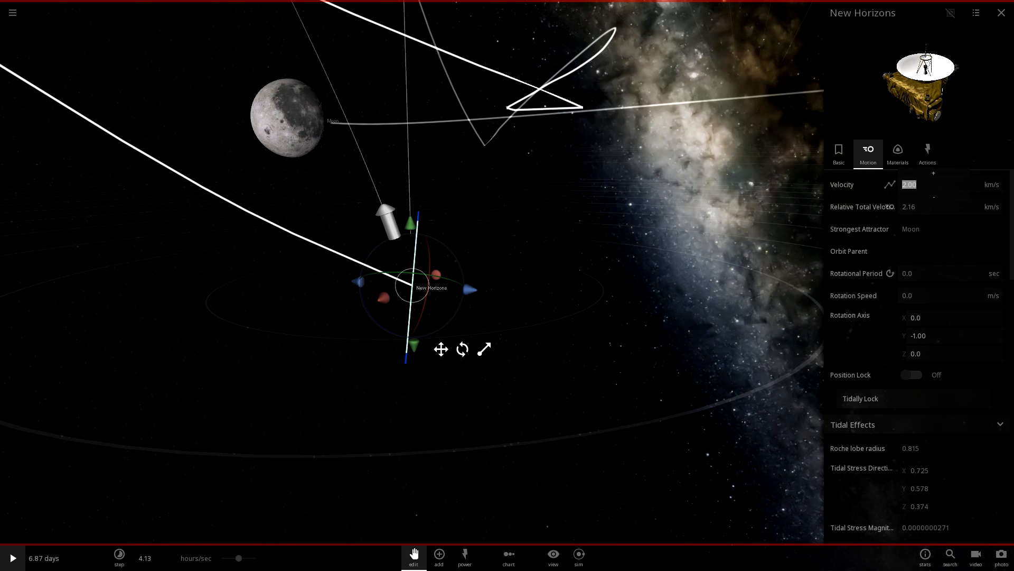